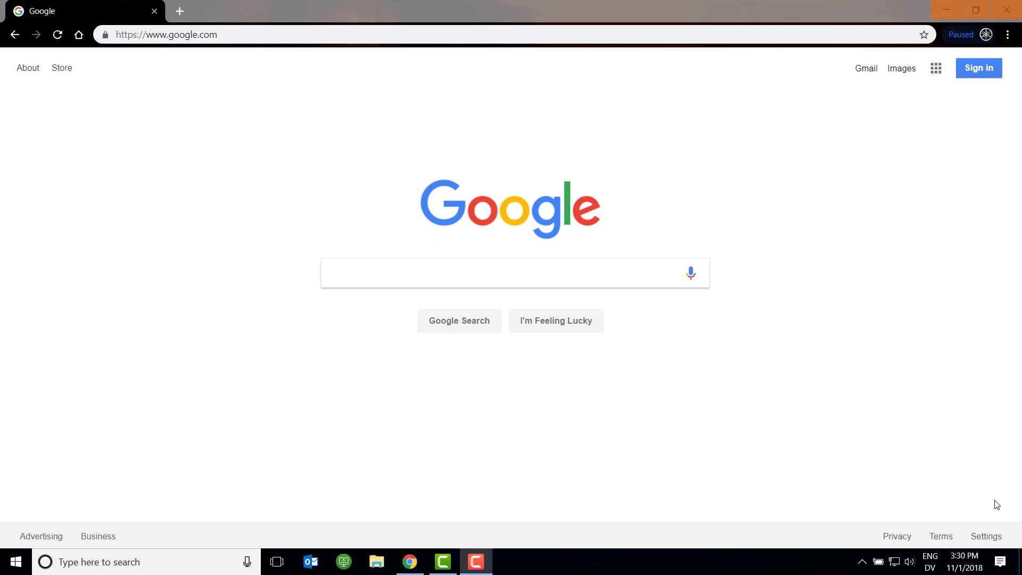
pyautogui.moveTo(903, 559)
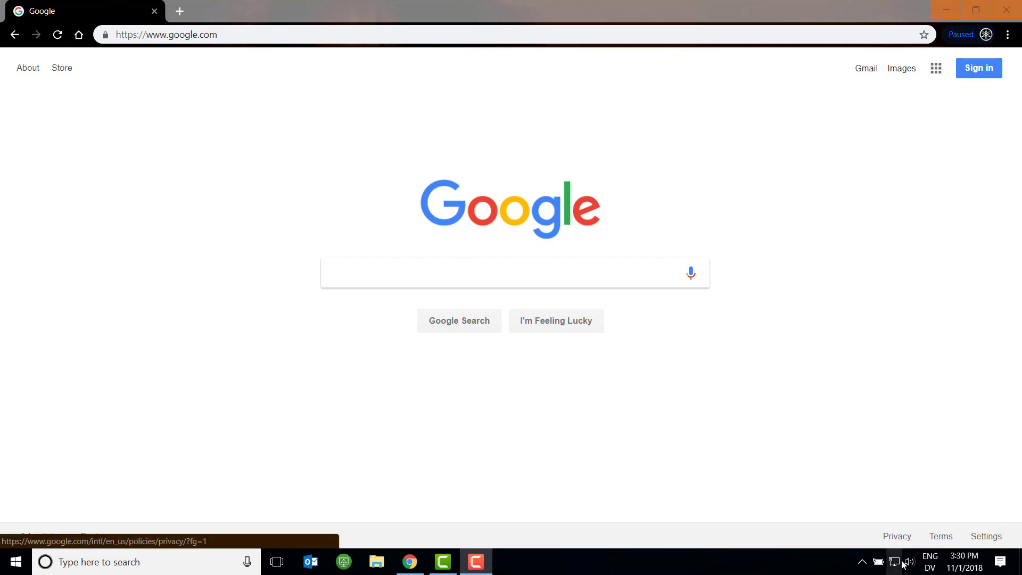
# Step: Reveal the hidden background app icons in the Windows system tray
pyautogui.click(893, 561)
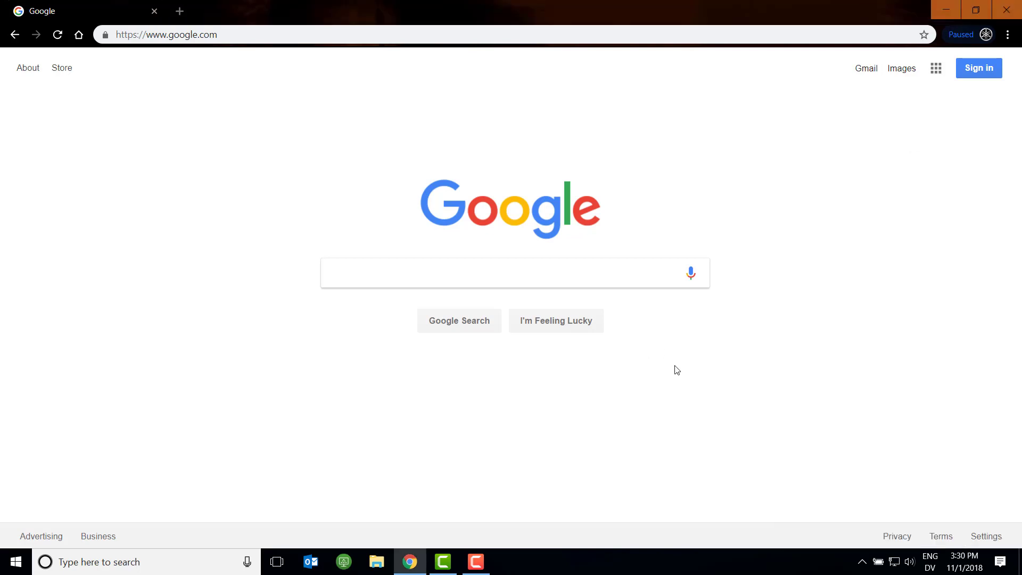
pyautogui.click(861, 561)
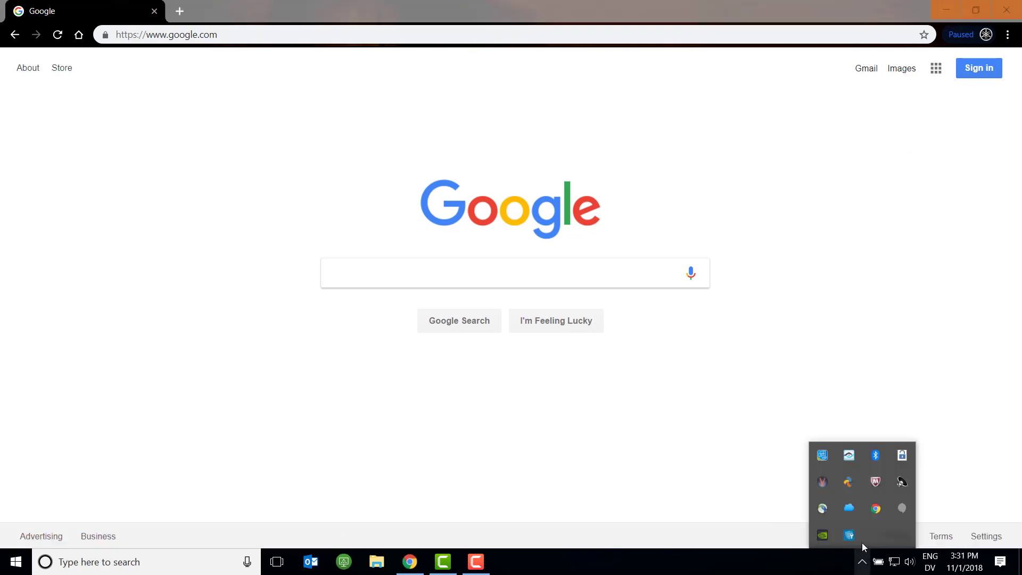
# Step: Connect the computer to the 'openSPOT2 AP' Wi-Fi network in AnyConnect and close its window
pyautogui.click(875, 481)
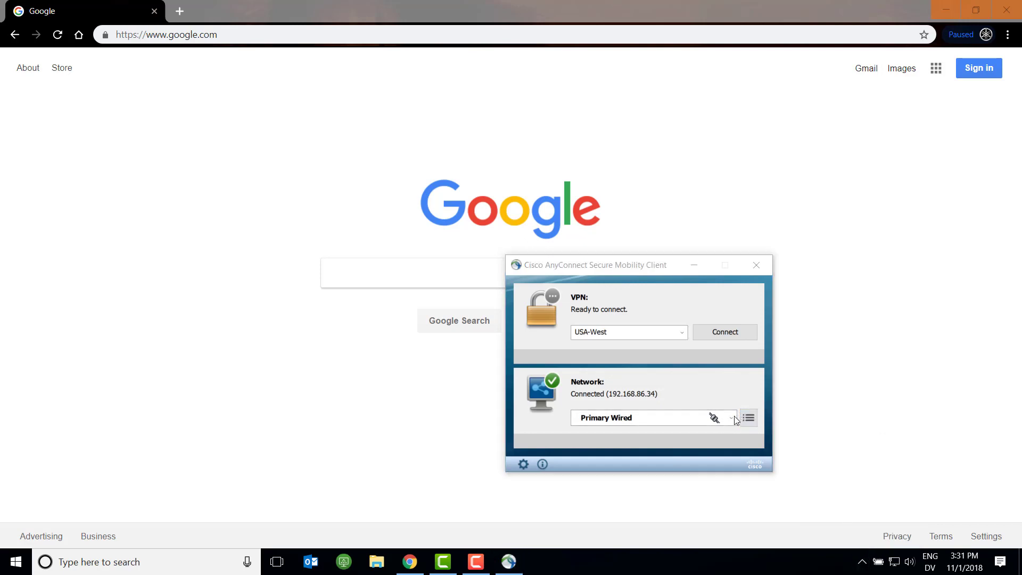
pyautogui.click(730, 417)
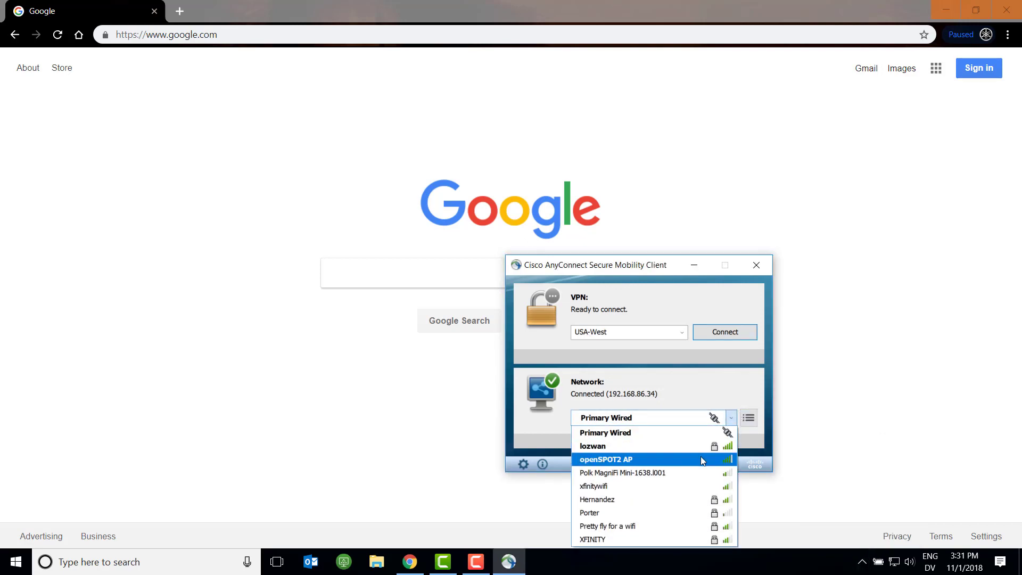
pyautogui.click(606, 460)
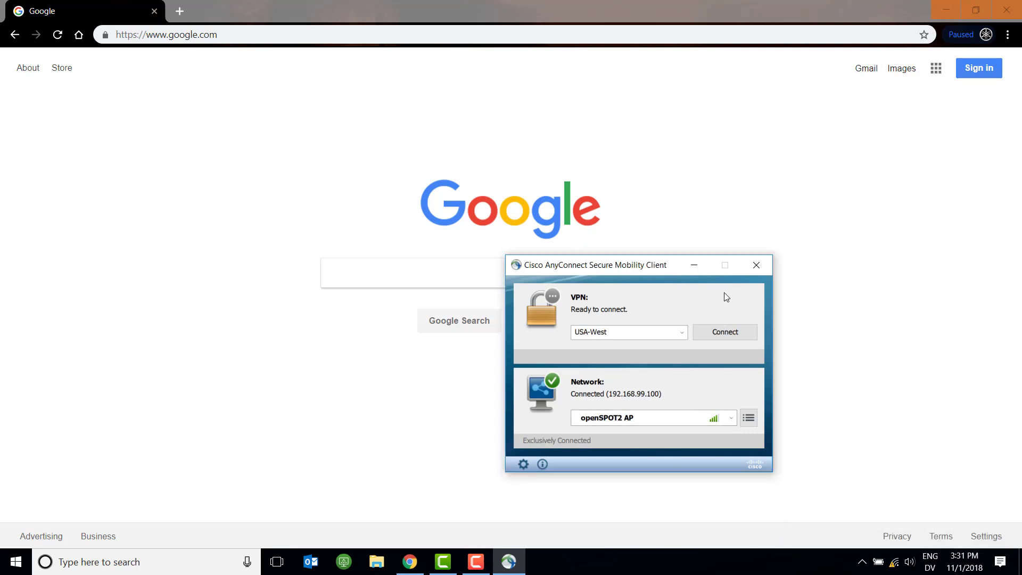
pyautogui.click(756, 265)
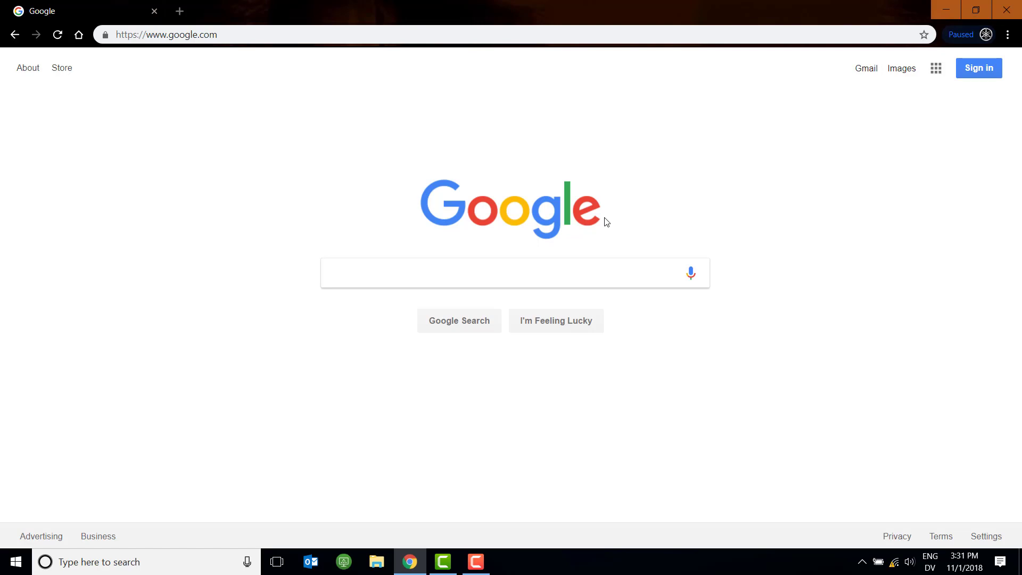
pyautogui.moveTo(779, 253)
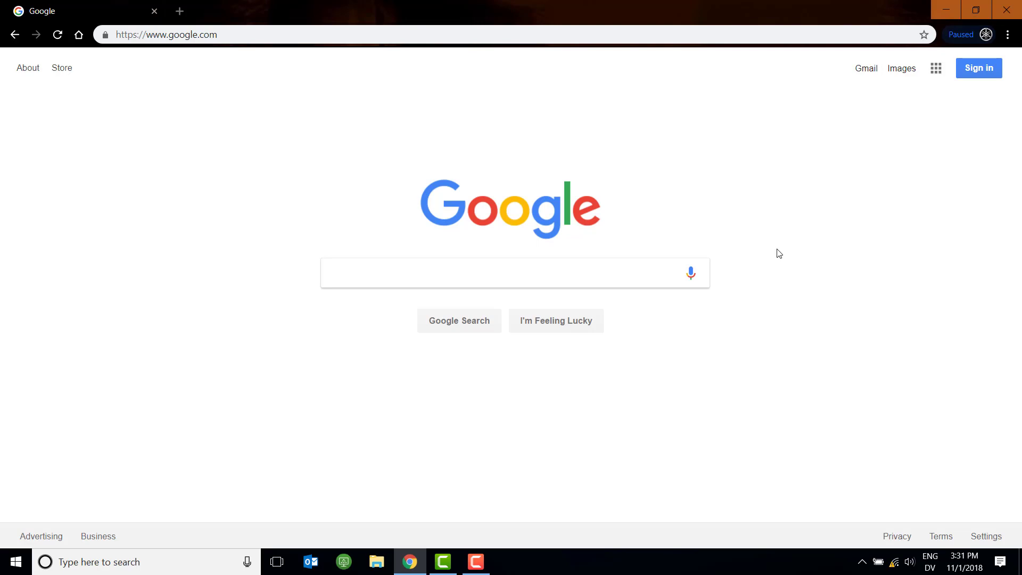
pyautogui.write('http://openspot2.local')
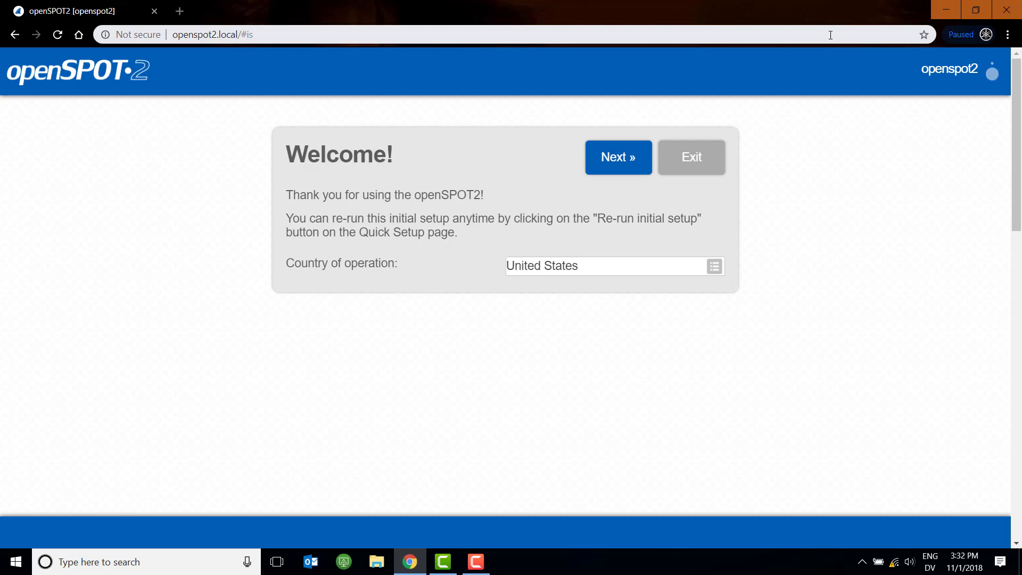
# Step: Connect the openSPOT2 to the first lozwan Wi-Fi network with its network key
pyautogui.click(617, 158)
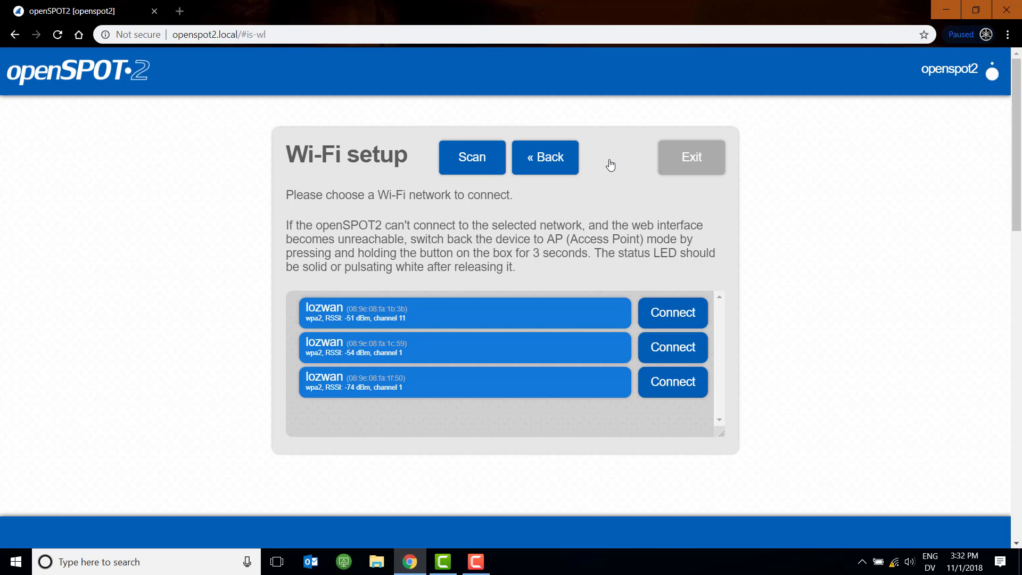
pyautogui.moveTo(672, 312)
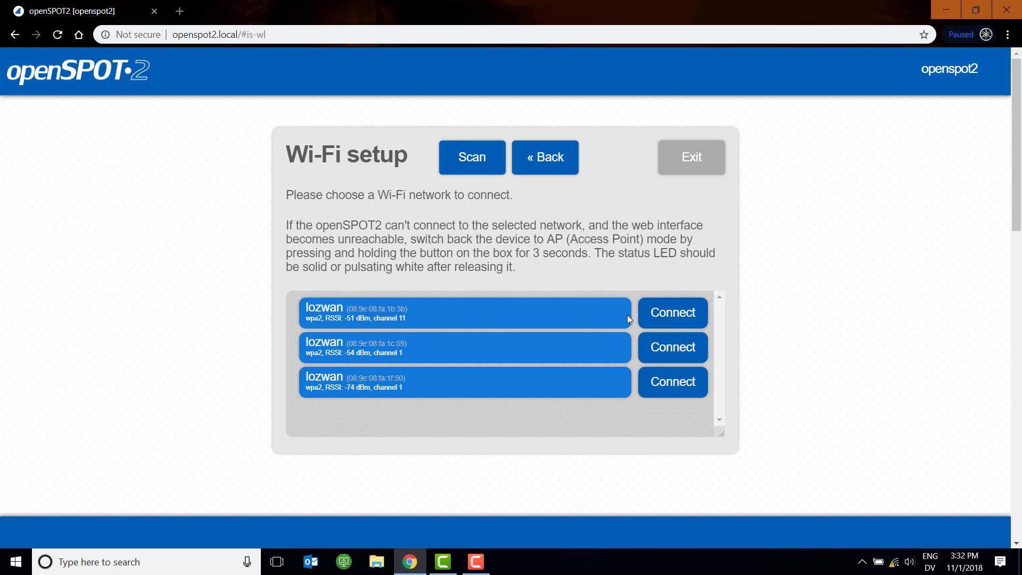
pyautogui.click(672, 313)
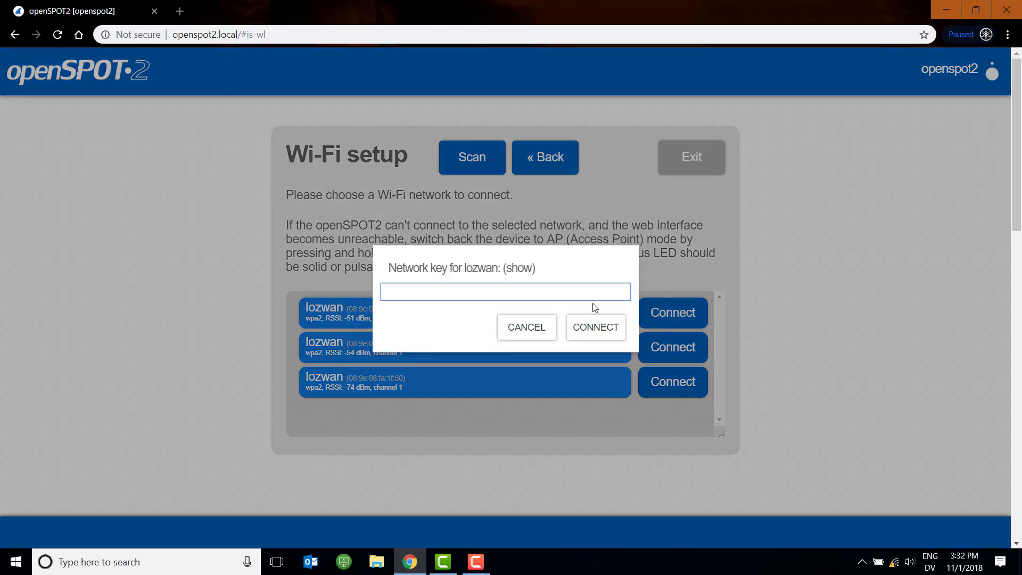
pyautogui.write('•')
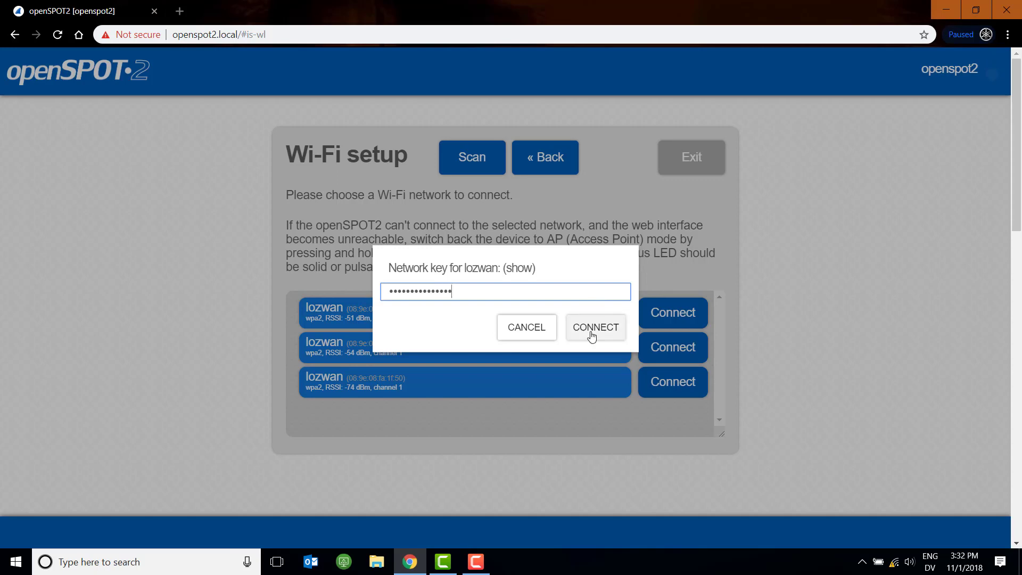
pyautogui.click(593, 327)
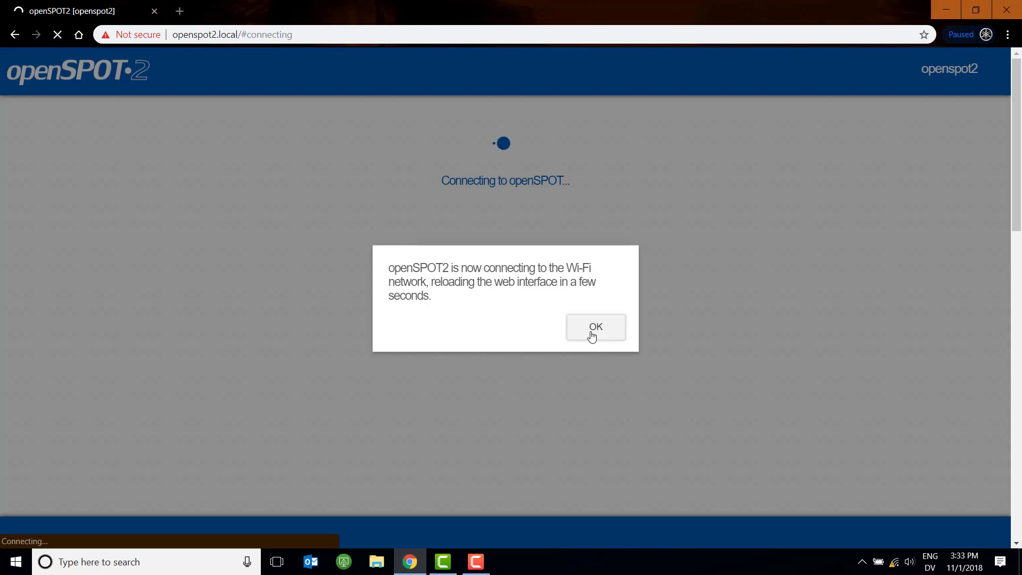
# Step: Acknowledge the 'openSPOT2 is now connecting' notice so the page reloads
pyautogui.click(594, 327)
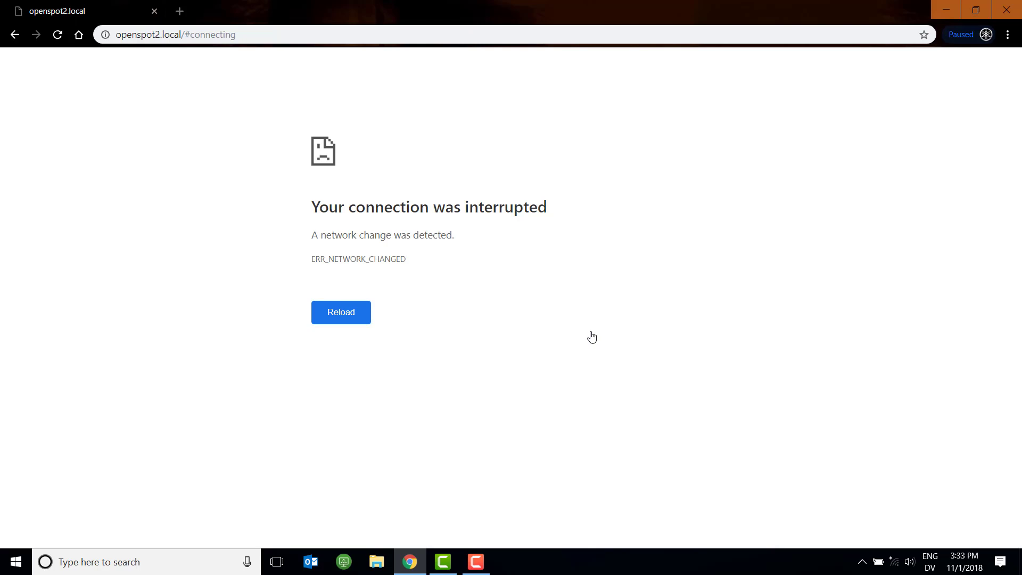
pyautogui.moveTo(876, 552)
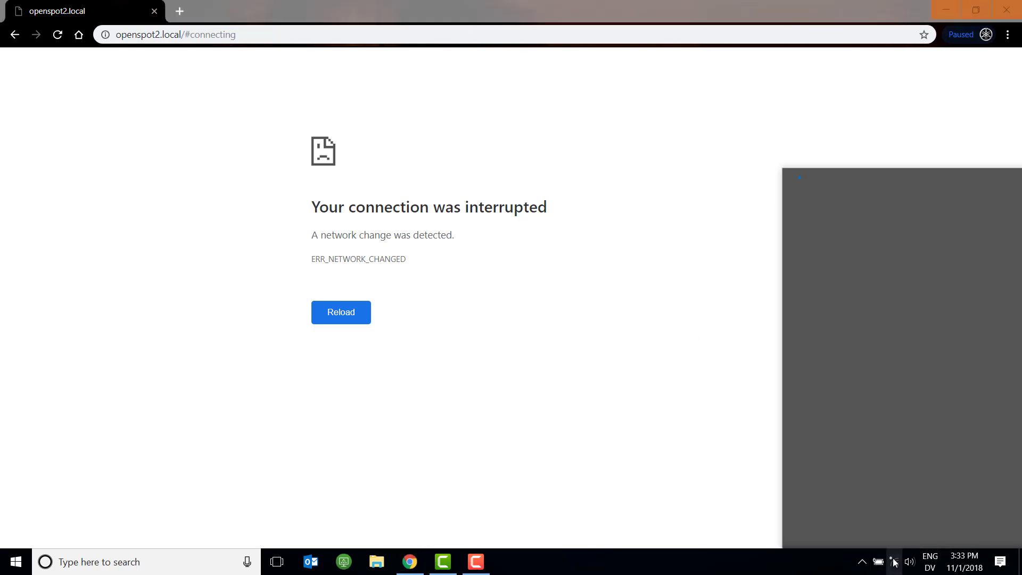
# Step: Switch the computer back to the lozwan network in AnyConnect and go to sharkrf.link
pyautogui.click(895, 561)
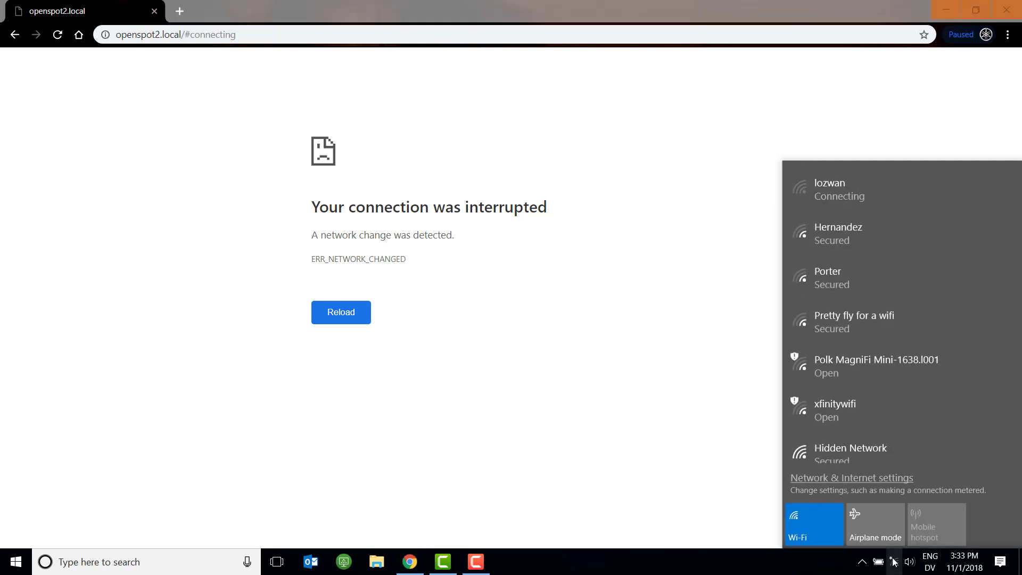
pyautogui.click(812, 524)
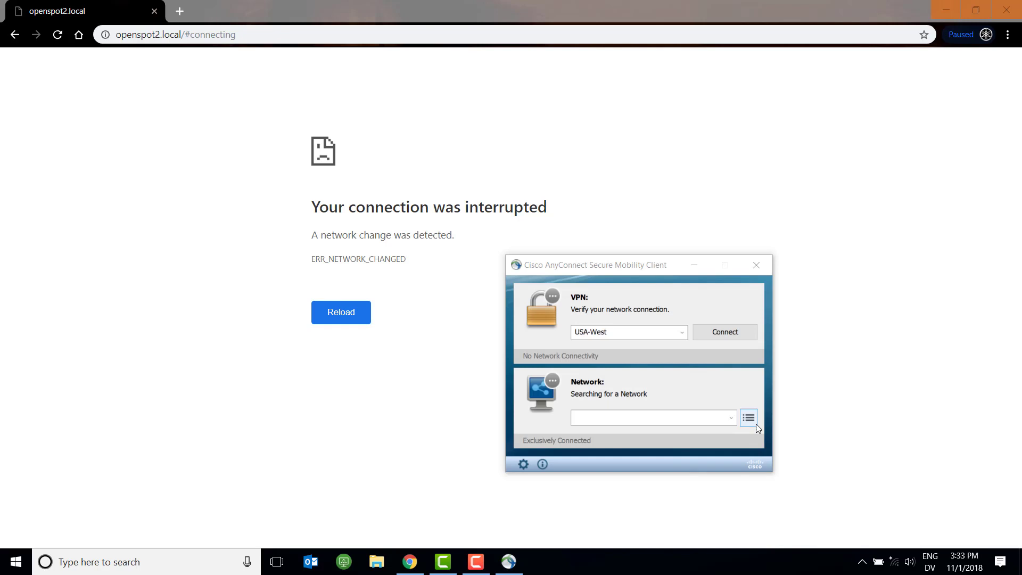
pyautogui.click(730, 418)
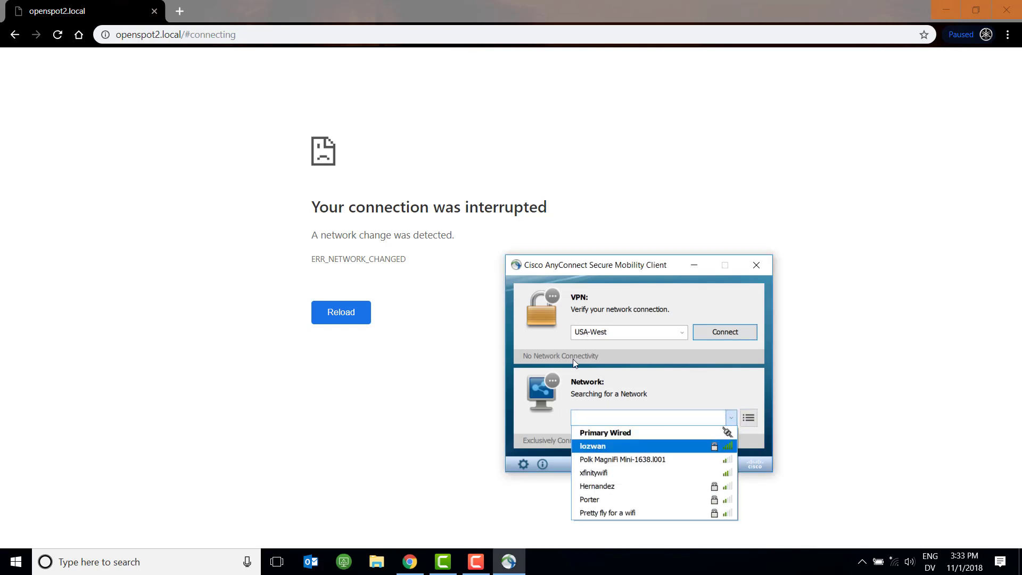
pyautogui.click(592, 446)
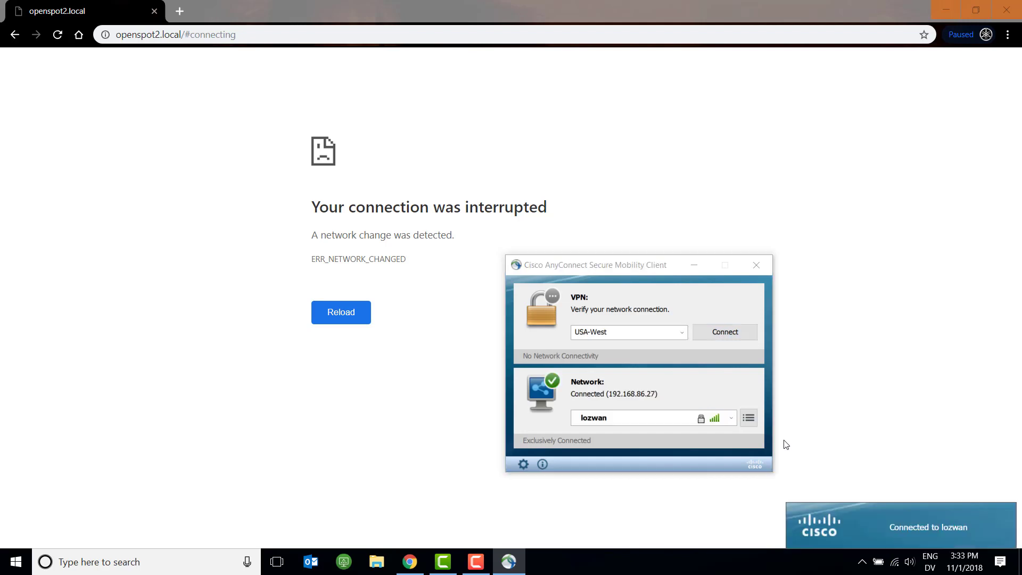
pyautogui.moveTo(690, 300)
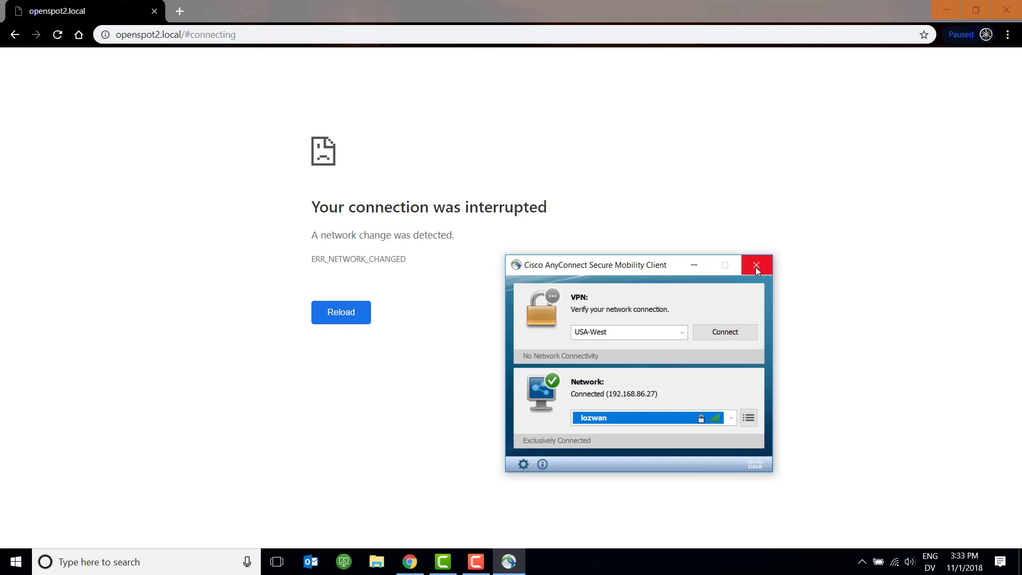
pyautogui.click(756, 265)
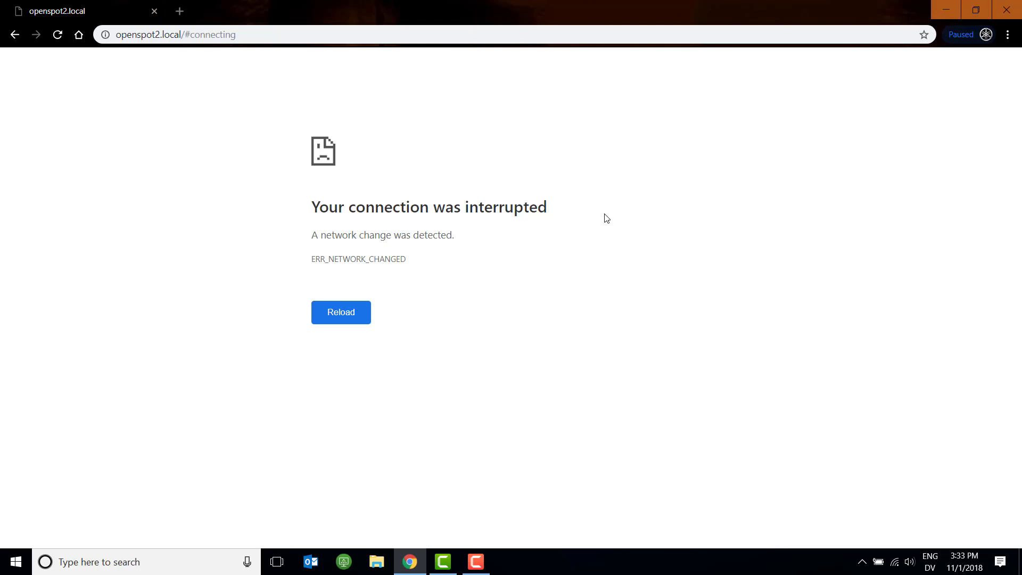
pyautogui.moveTo(762, 62)
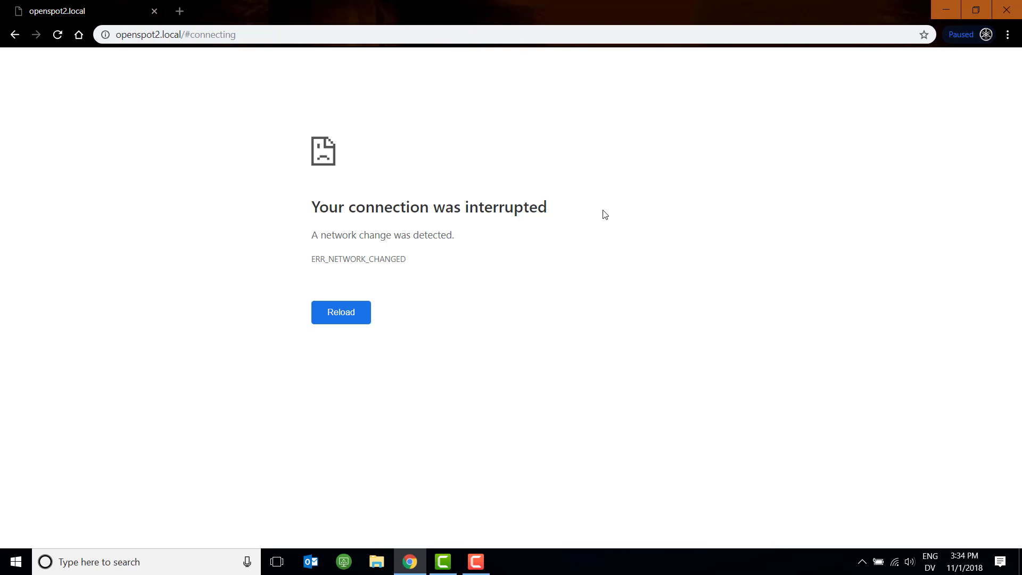
pyautogui.moveTo(744, 14)
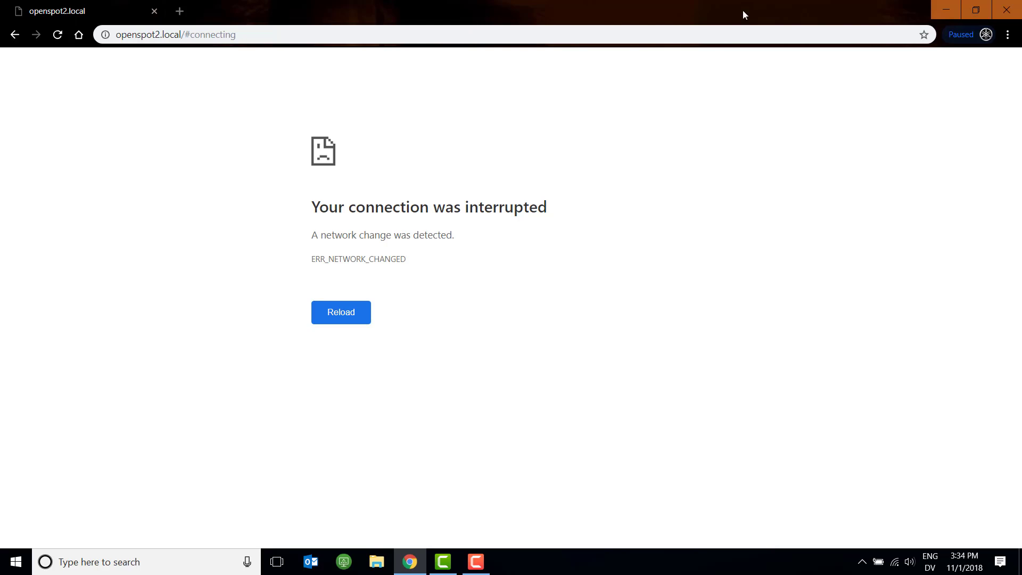
pyautogui.write('sharkrf.link')
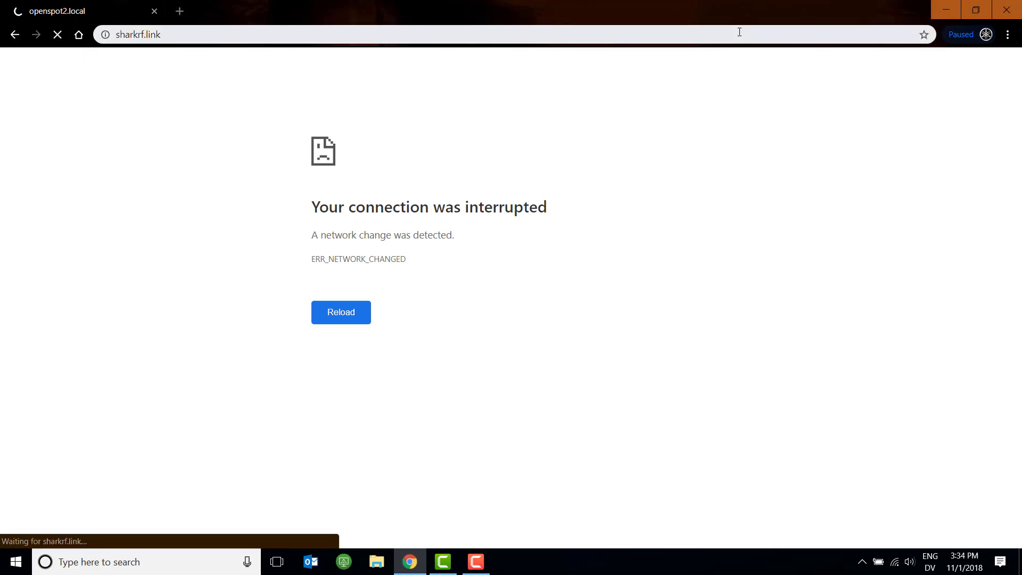
# Step: Enter the device UID on SharkRF Link and connect to the openSPOT2 web interface
pyautogui.click(340, 312)
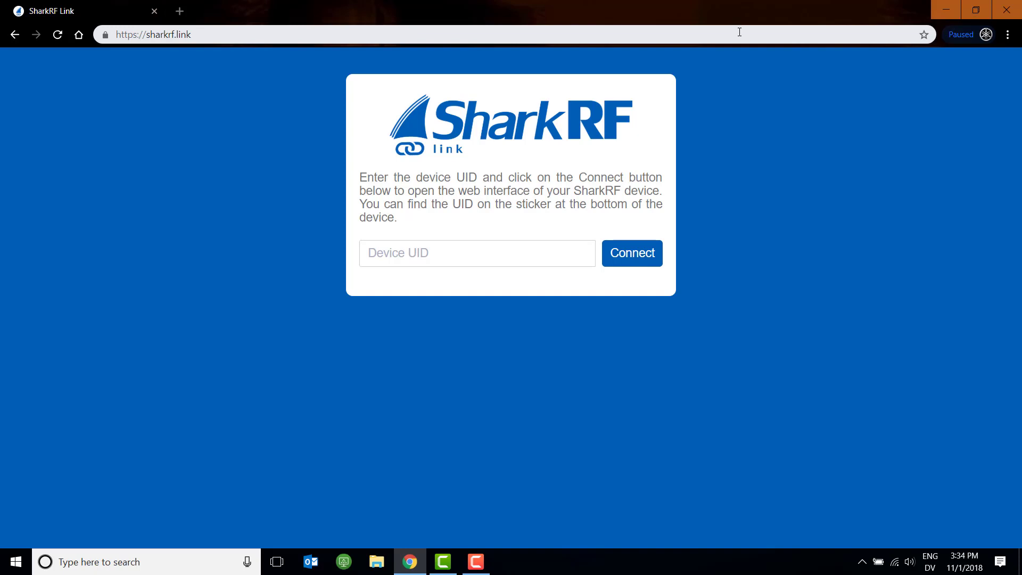
pyautogui.moveTo(466, 329)
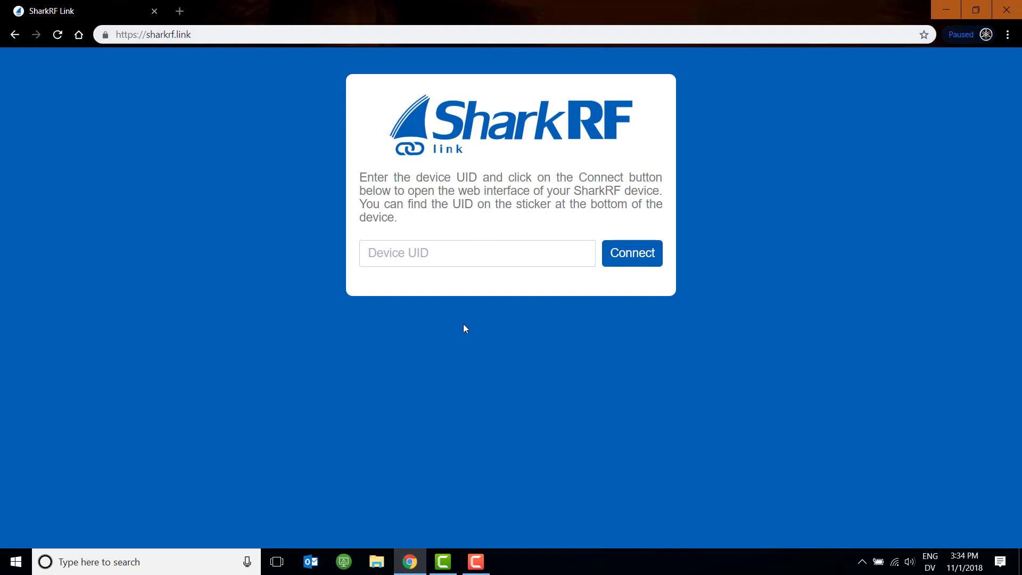
pyautogui.click(477, 253)
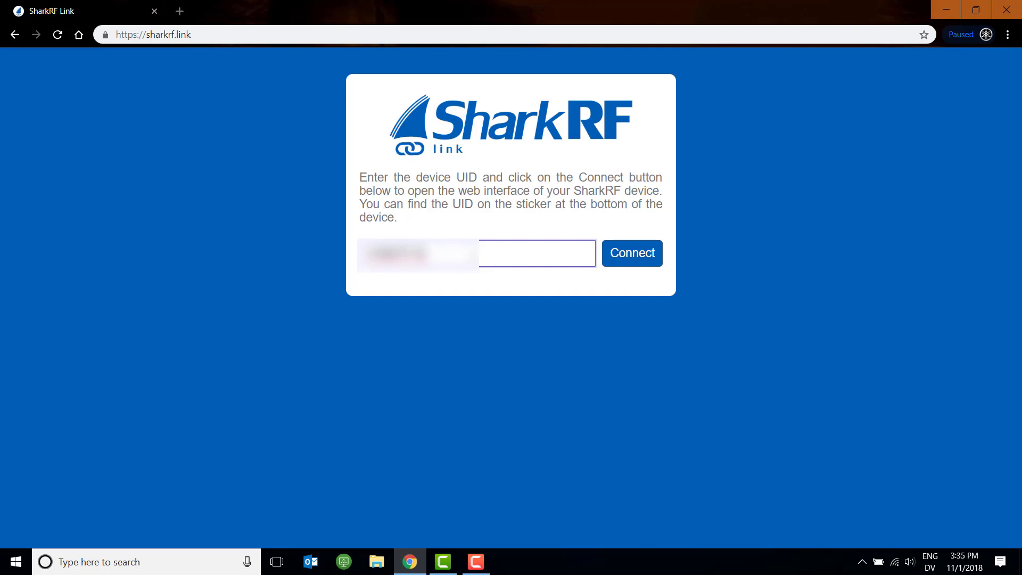
pyautogui.click(631, 254)
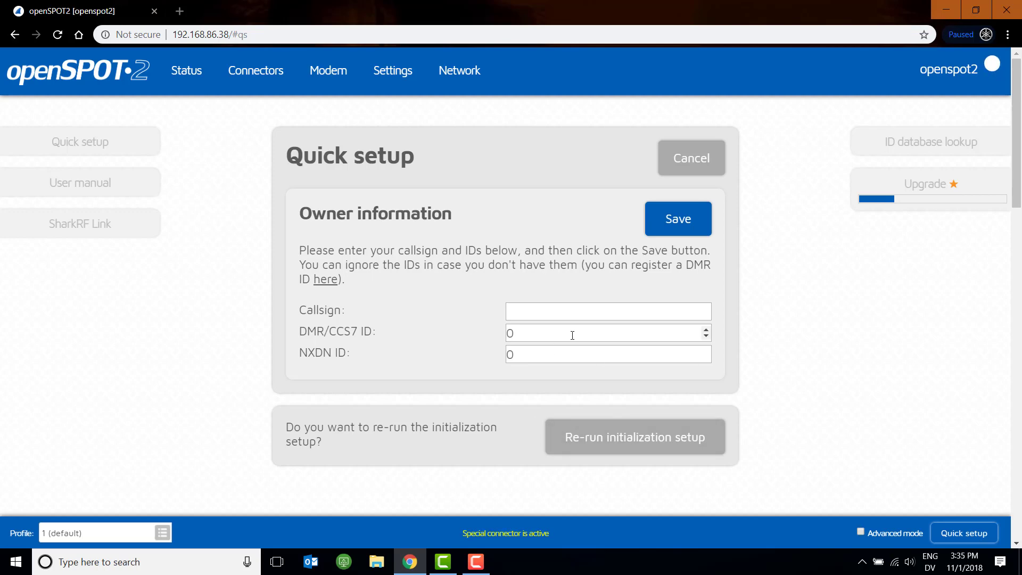
# Step: Save owner callsign K0NGA and DMR/CCS7 ID 310811101 in Quick setup
pyautogui.write('K')
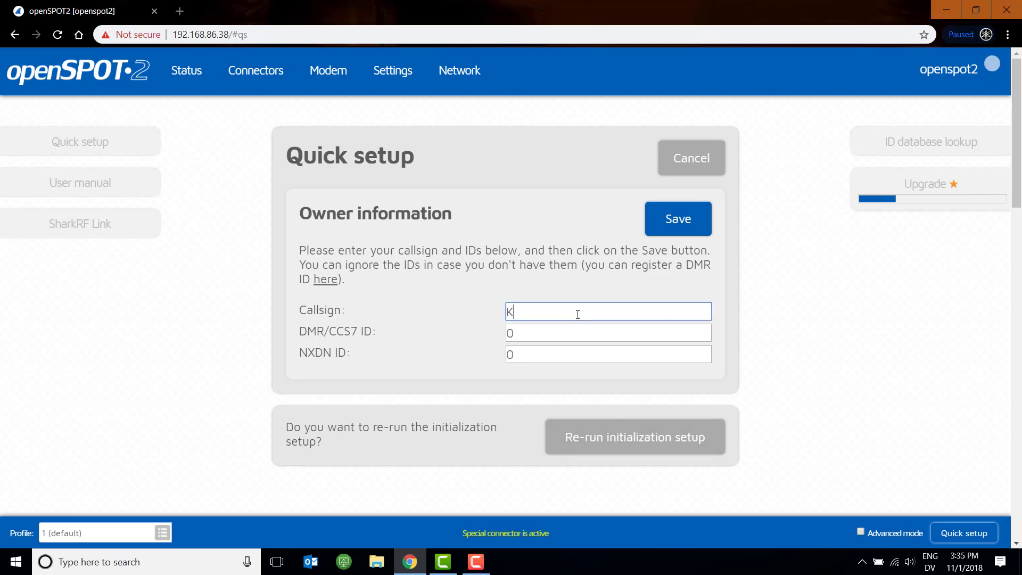
pyautogui.write('ONGA')
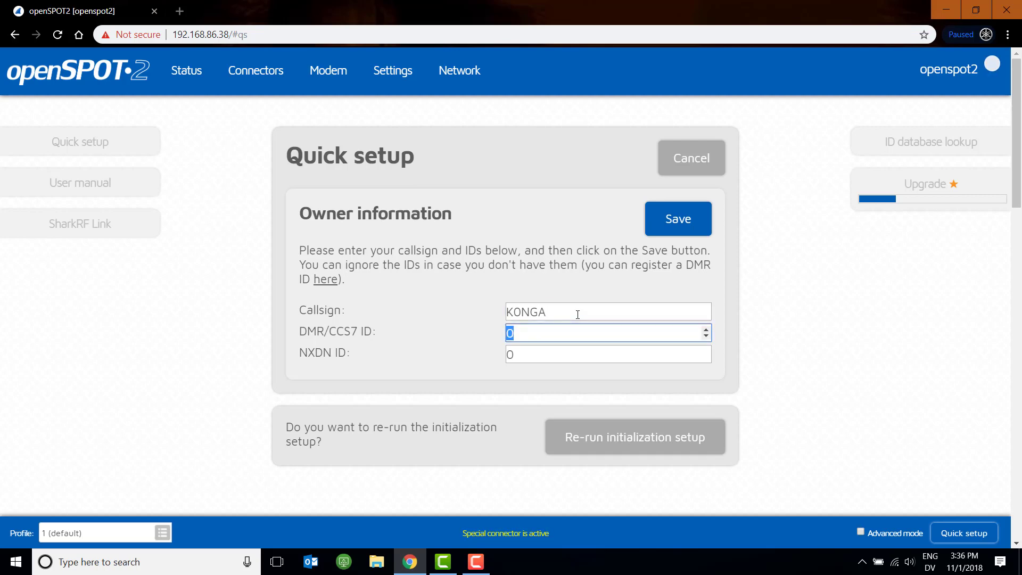
pyautogui.write('310811101')
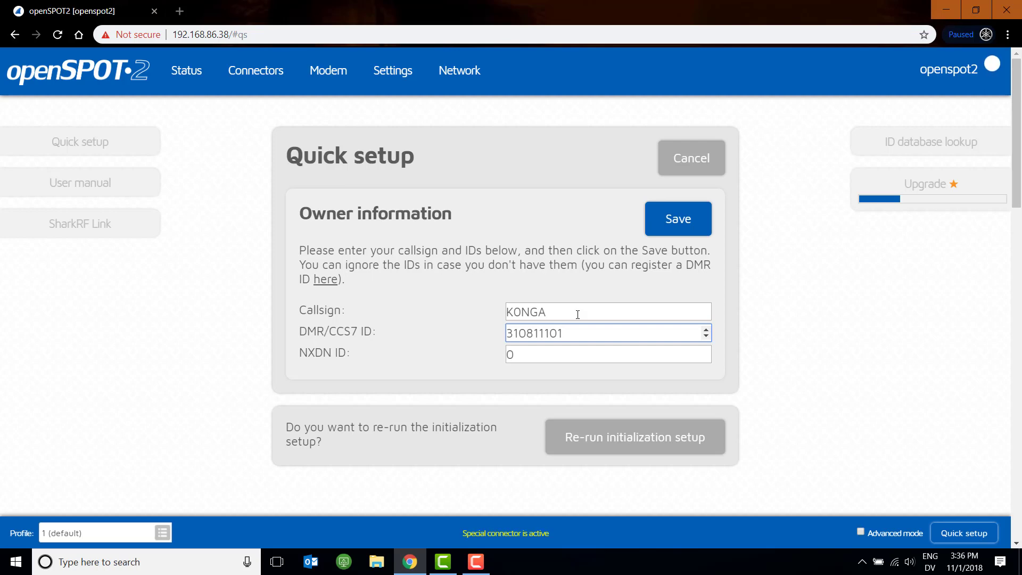
pyautogui.moveTo(631, 234)
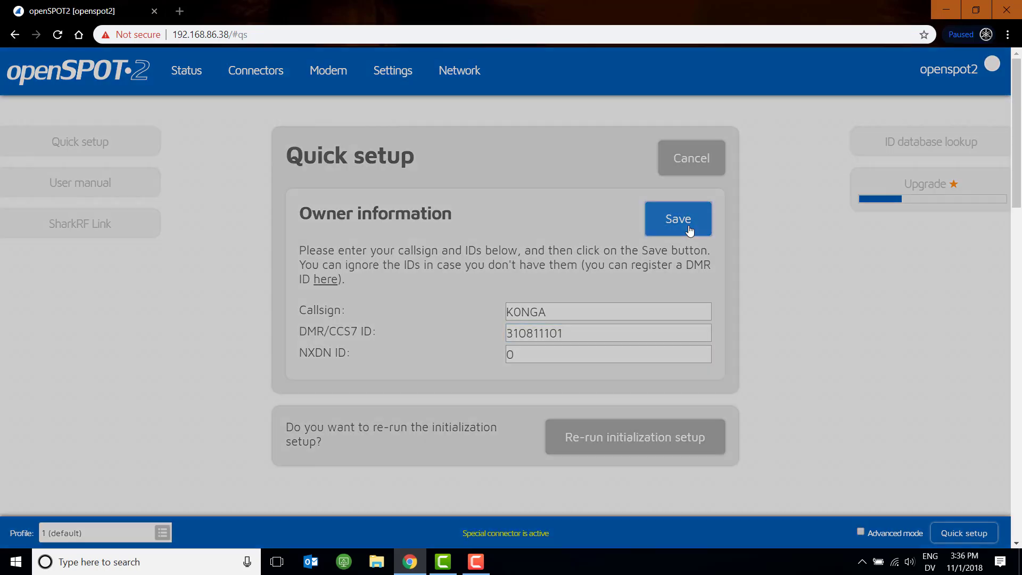
pyautogui.click(677, 218)
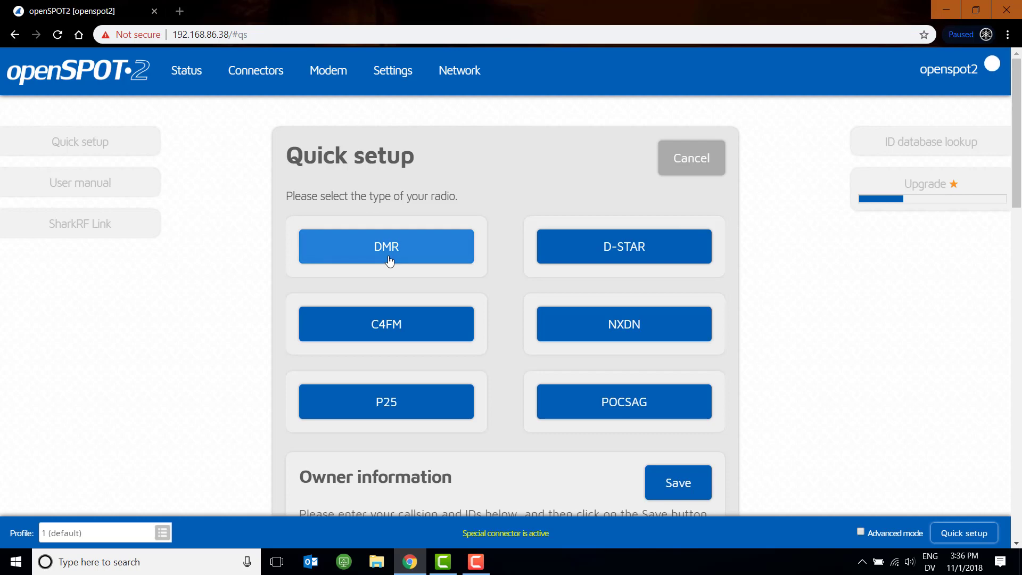
# Step: Choose DMR radio type at 446.2125 MHz and select BrandMeister as the network
pyautogui.click(386, 246)
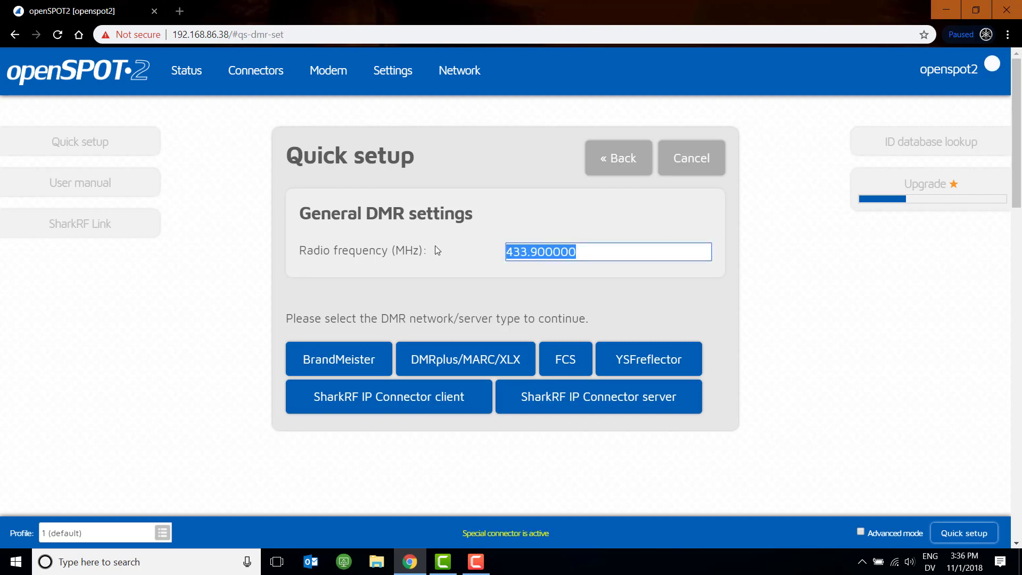
pyautogui.write('446.')
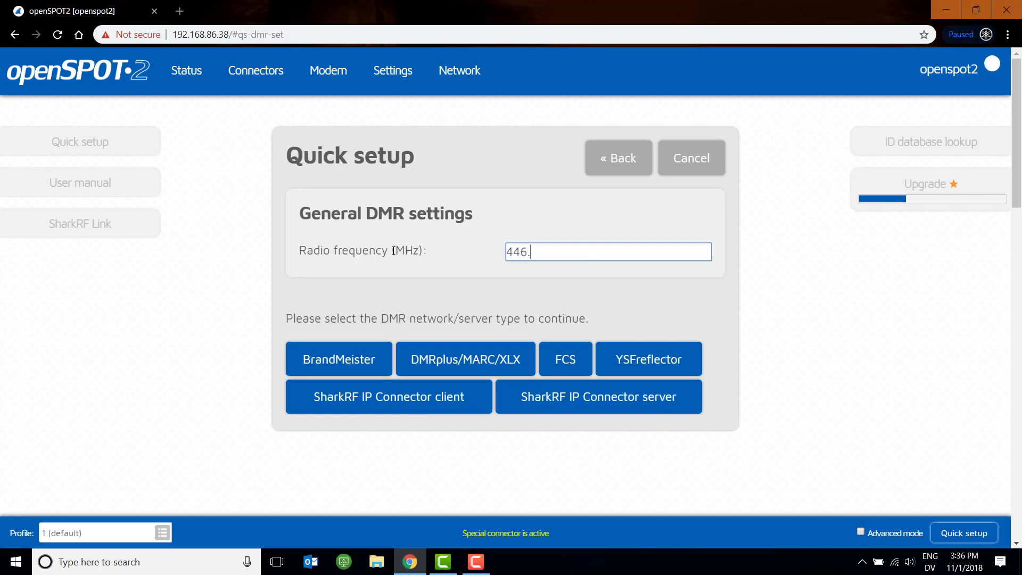
pyautogui.write('2125')
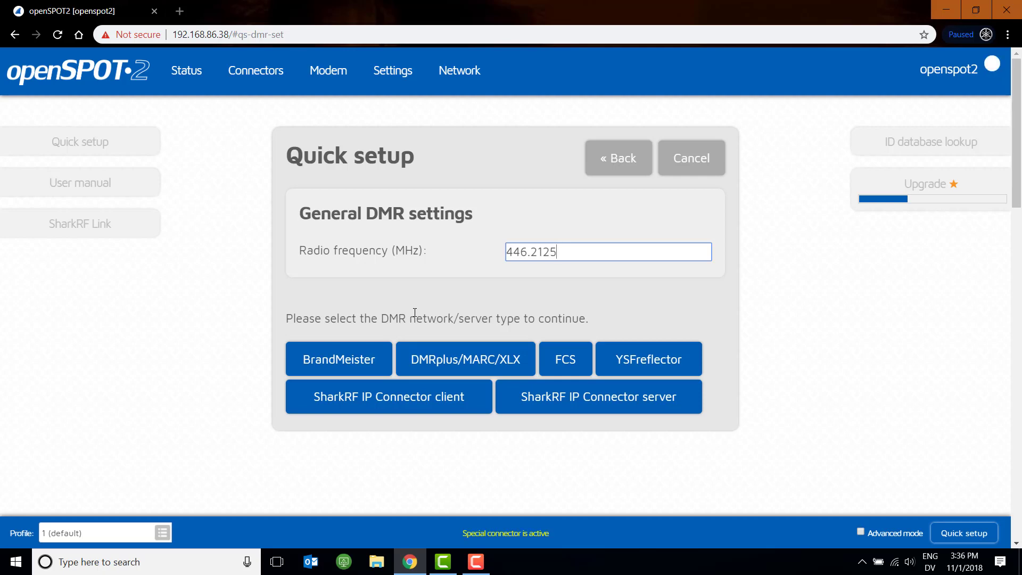
pyautogui.moveTo(364, 341)
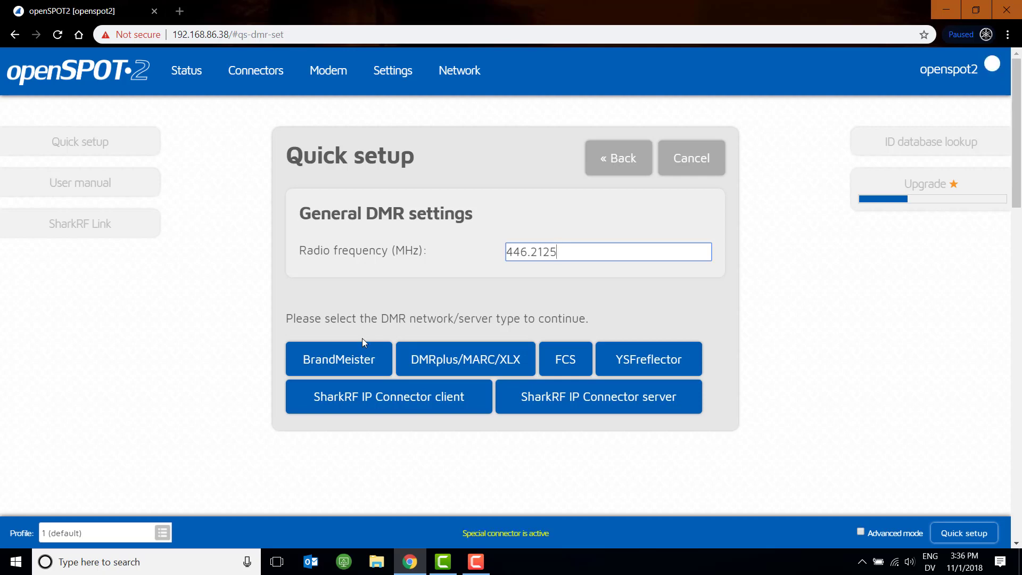
pyautogui.click(337, 359)
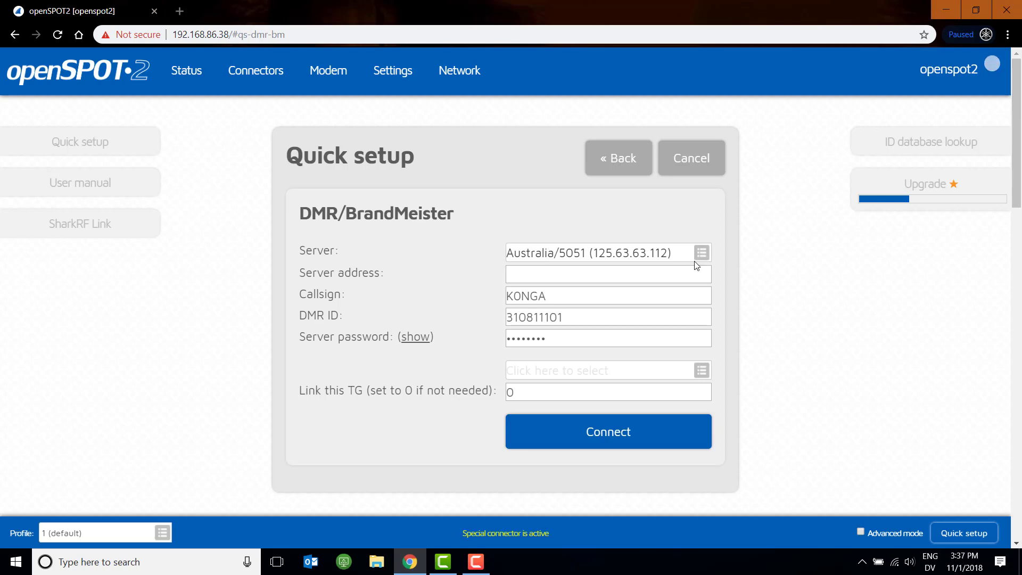
# Step: Connect the hotspot to BrandMeister server United States/3102 (74.91.114.19)
pyautogui.click(605, 254)
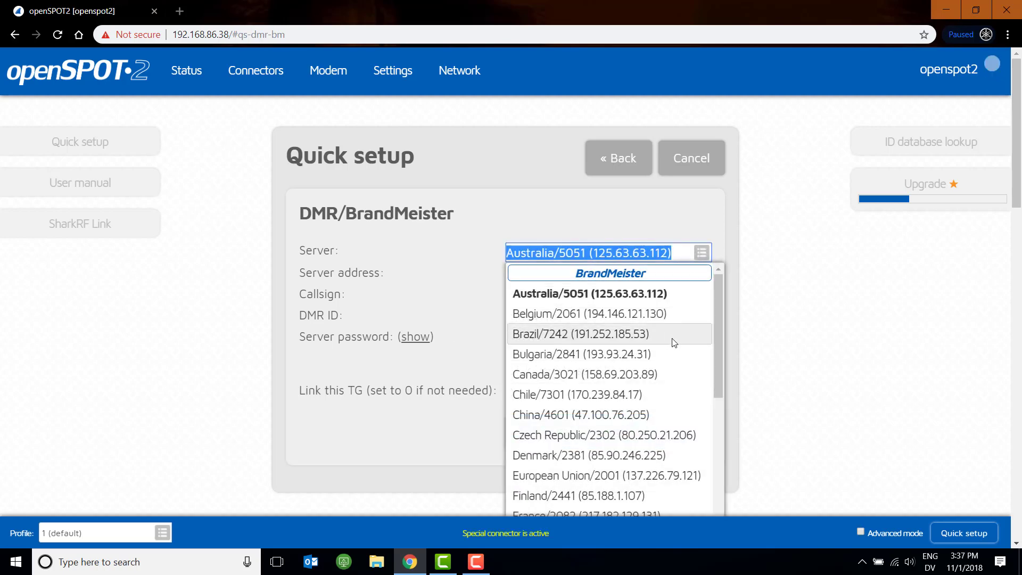
pyautogui.scroll(-3)
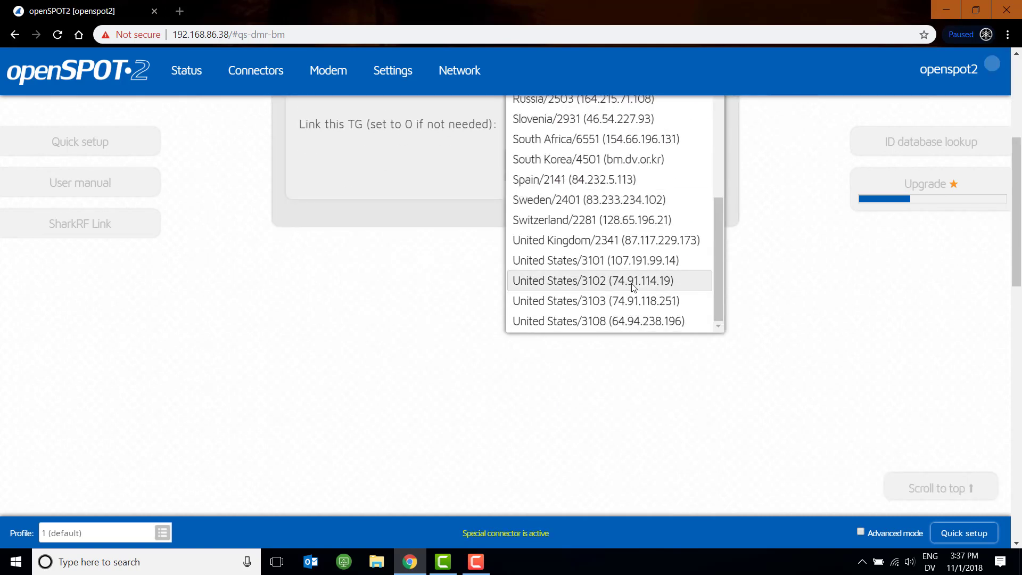
pyautogui.click(595, 280)
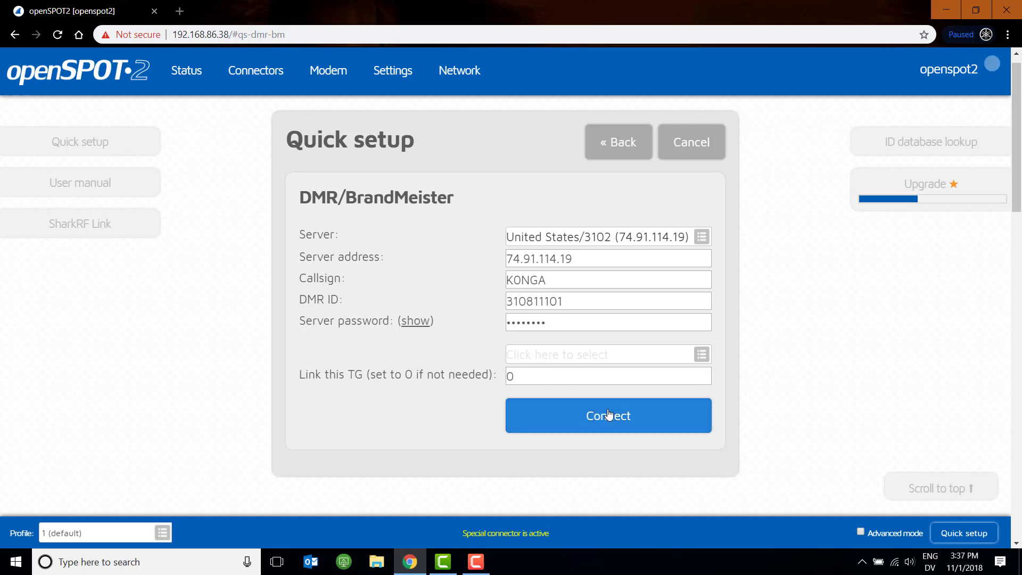
pyautogui.click(607, 415)
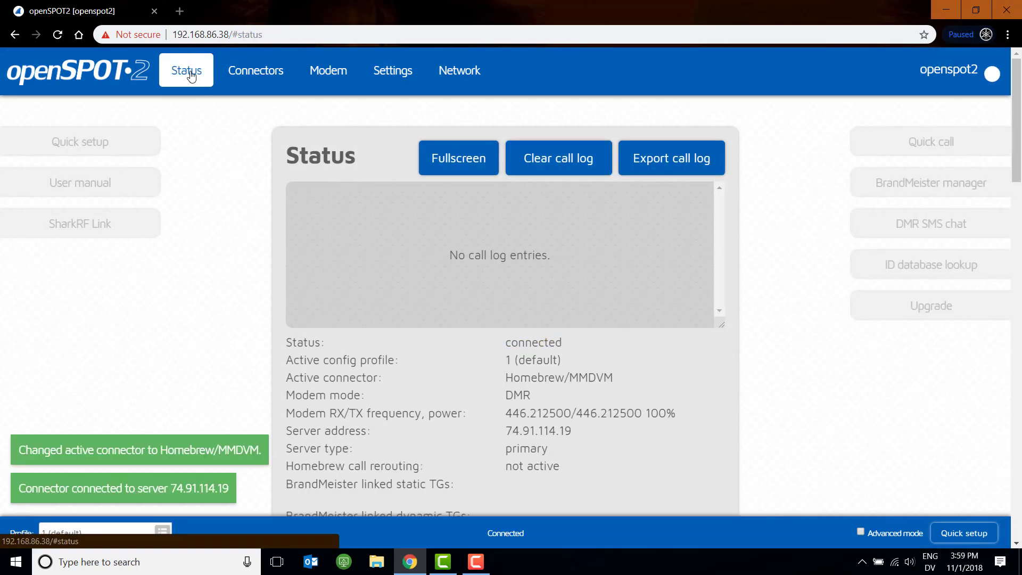